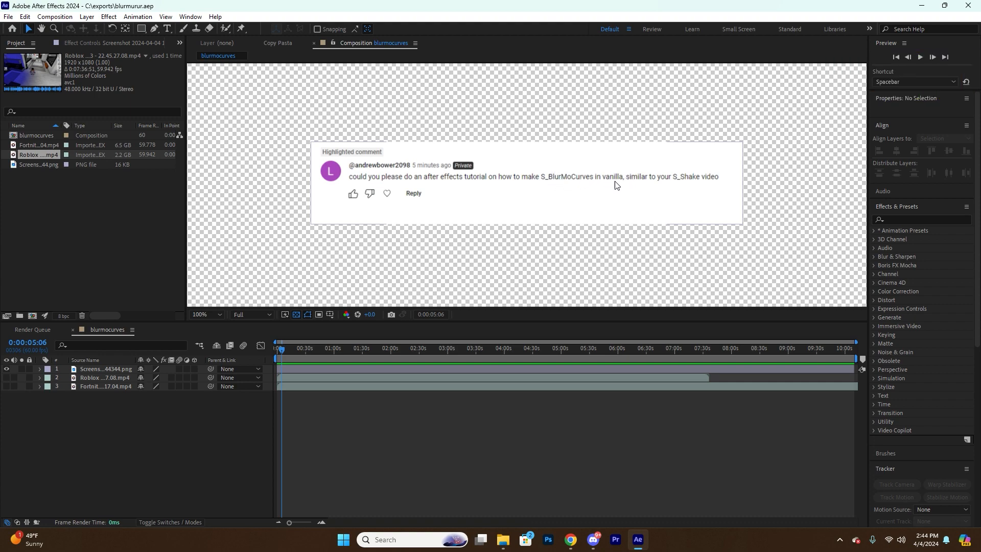
mouse_move(352, 358)
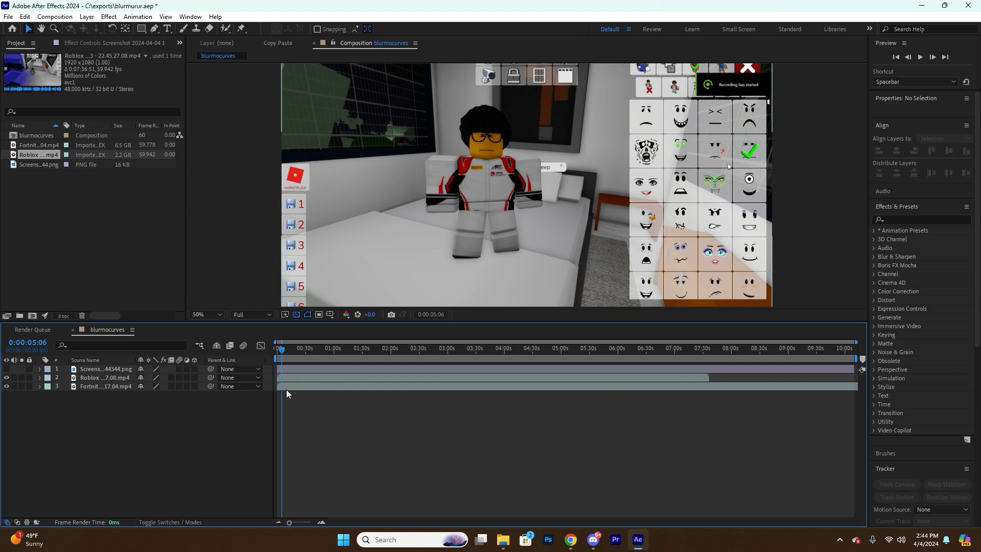
Put Fortnite above Roblox, go to the Roblox clip's last frame, and select Roblox.
left_click(104, 386)
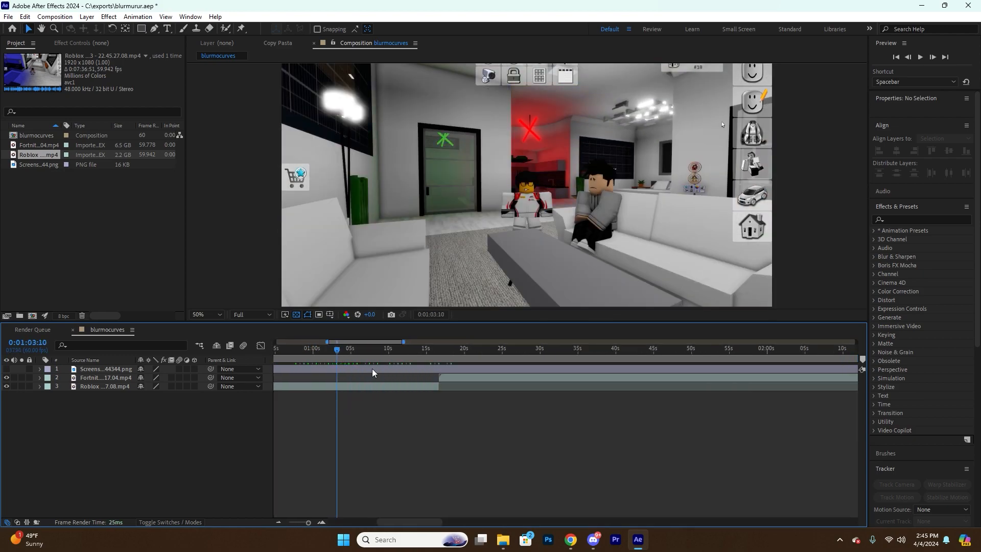
left_click(406, 348)
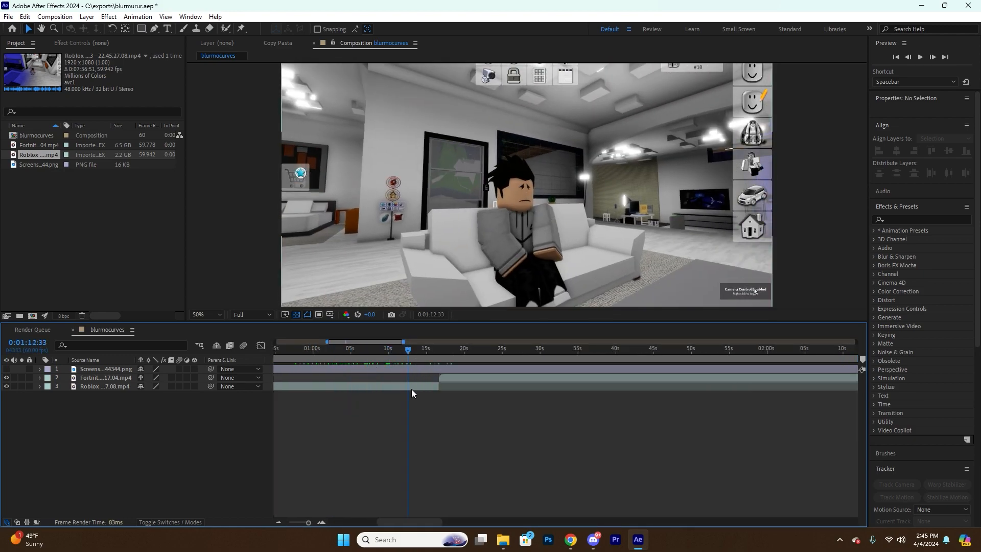
left_click(105, 386)
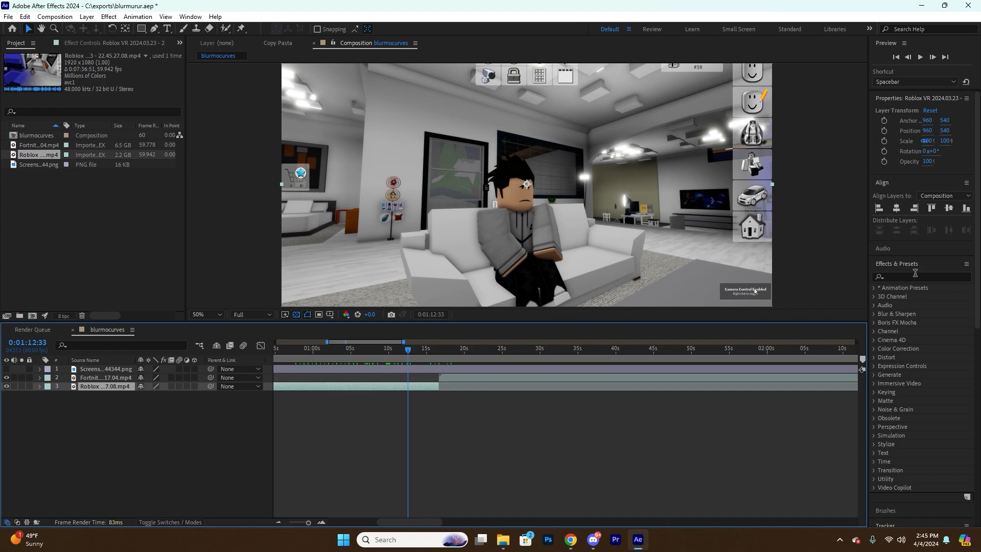
Apply Motion Tile to Roblox with output width 151, height 150, and Mirror Edges on.
type("motion")
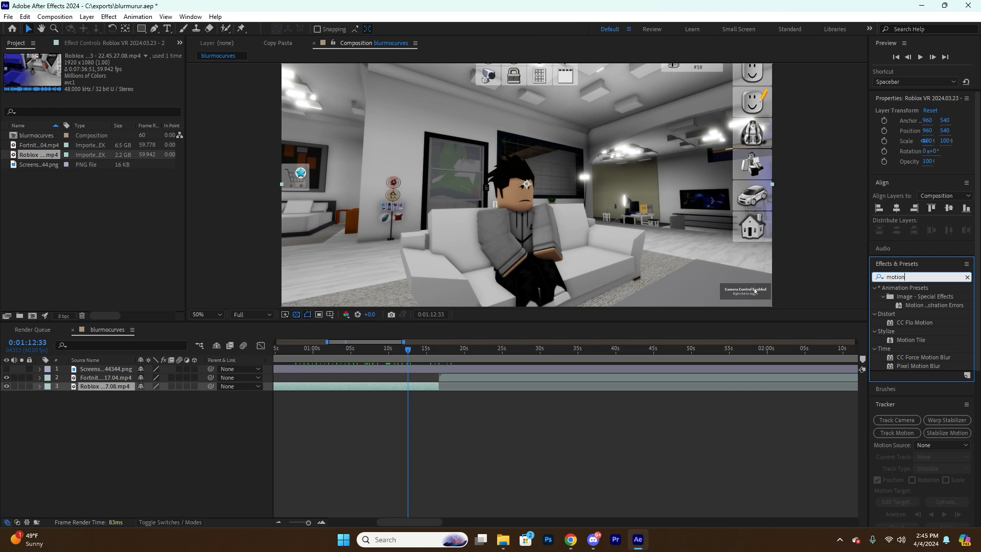
double_click(911, 339)
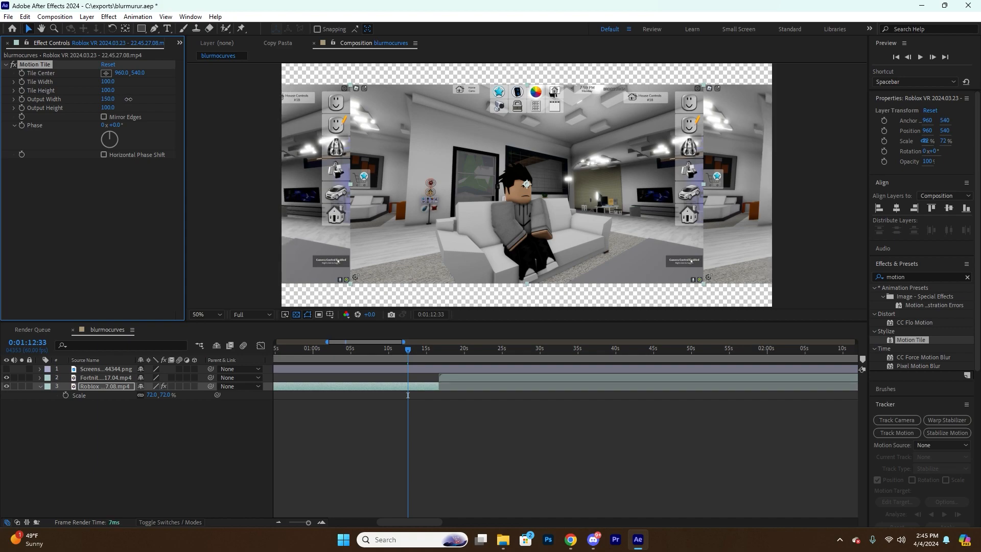
left_click_drag(108, 98, 109, 98)
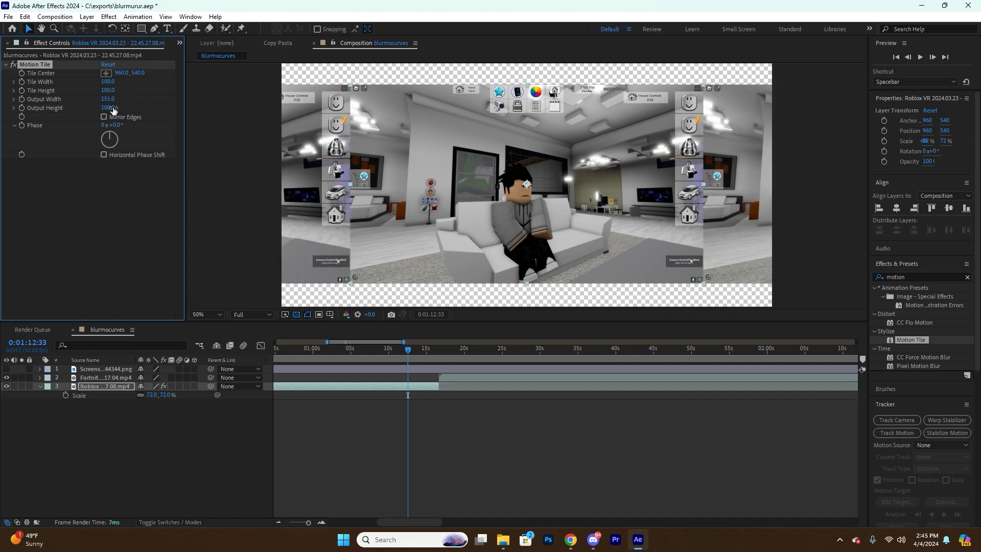
left_click_drag(107, 107, 107, 112)
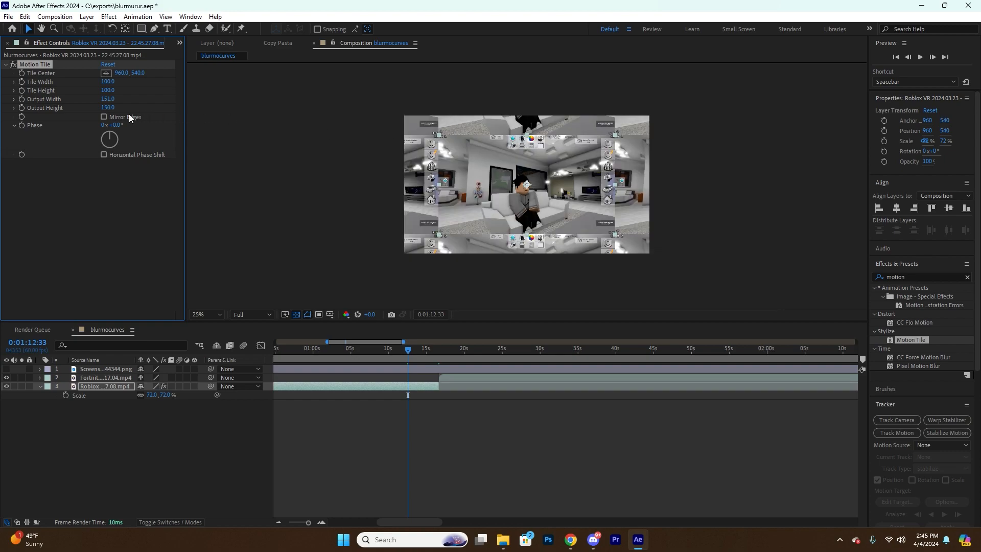
left_click(103, 117)
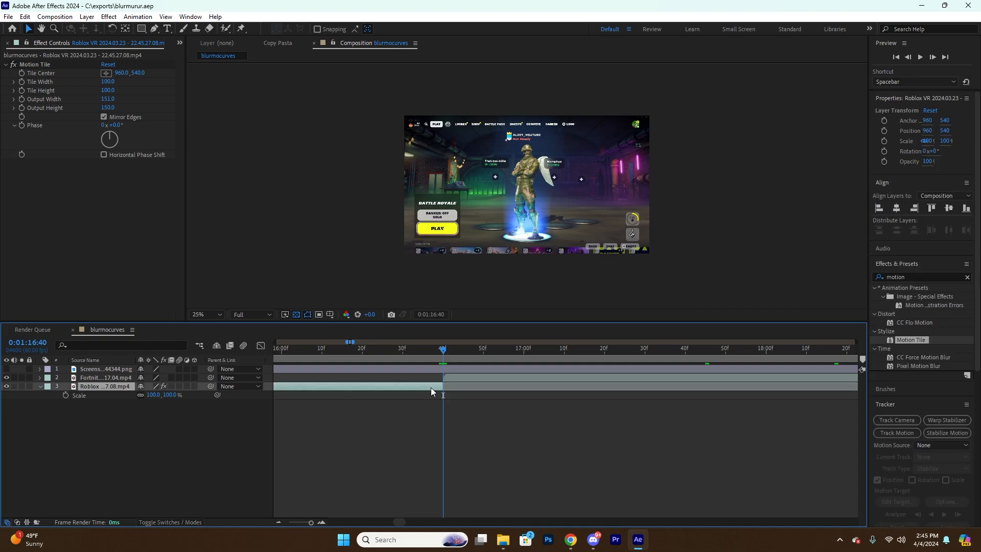
mouse_move(444, 400)
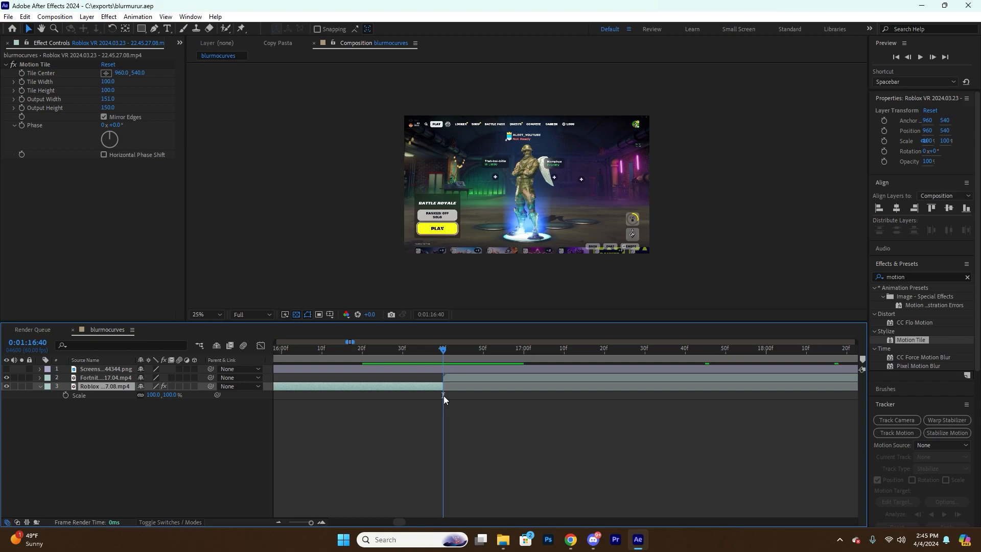
Keyframe the Roblox clip's scale from 100% to 150% at its last frame.
left_click(410, 348)
type("150")
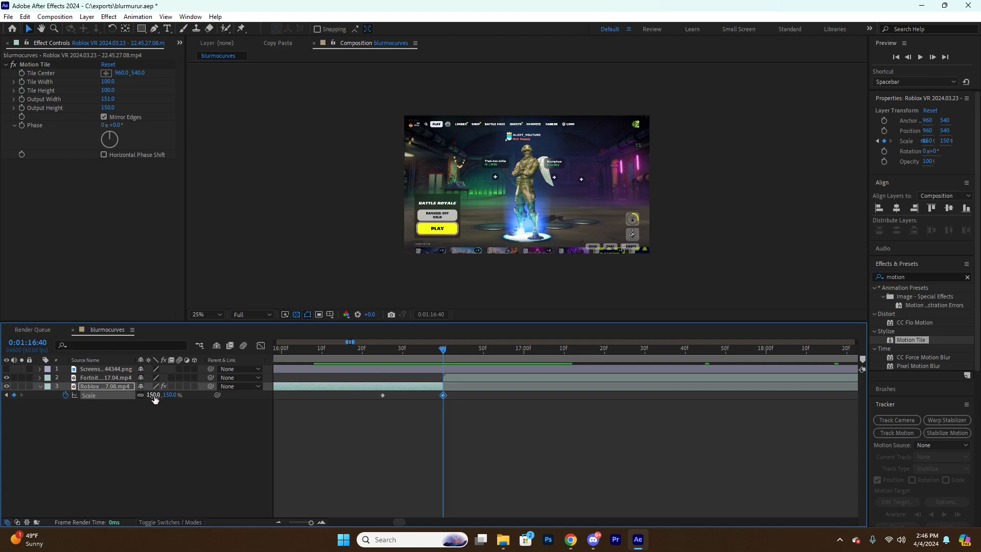
left_click(104, 377)
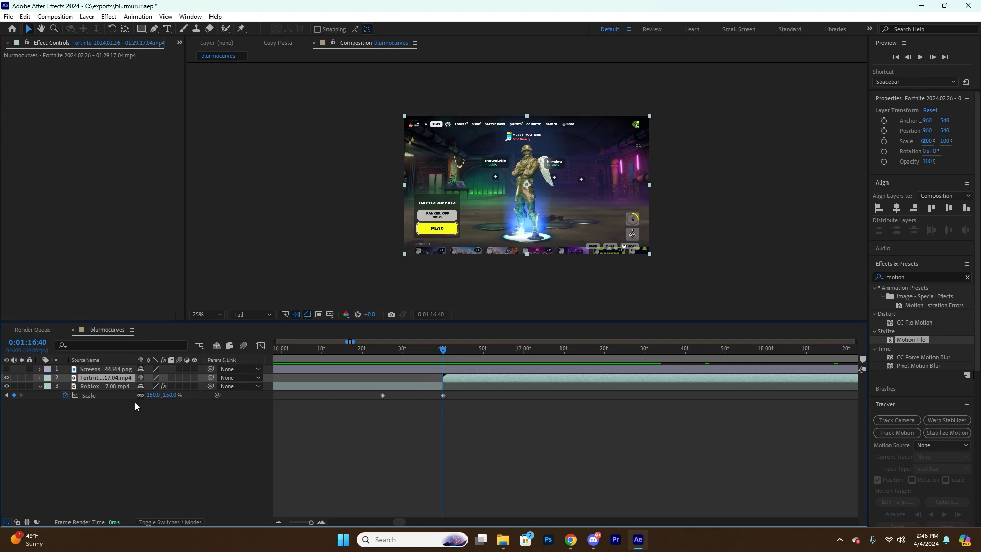
Give the Fortnite clip a 50% scale keyframe and a mirrored 210-by-230 Motion Tile.
left_click(105, 387)
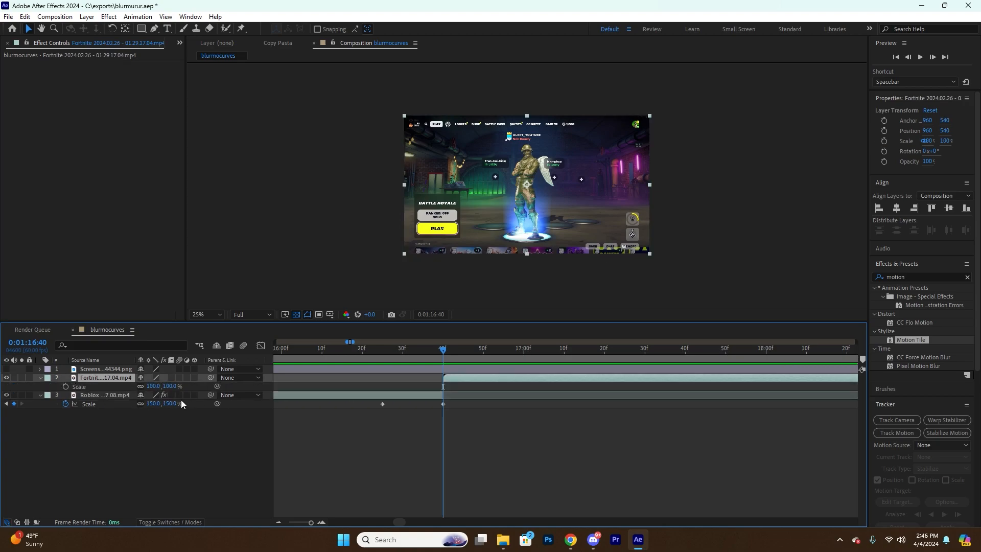
left_click_drag(160, 385, 150, 385)
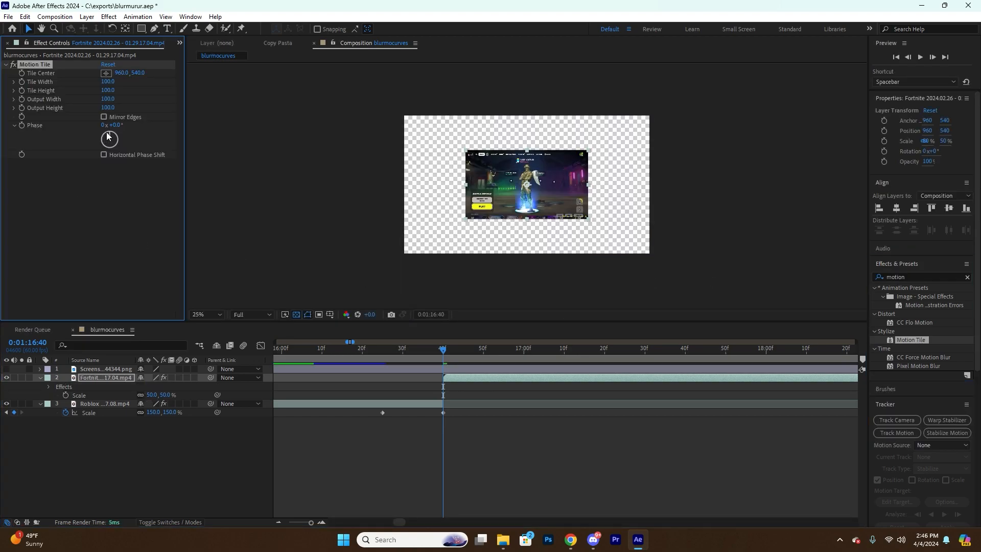
left_click_drag(108, 98, 119, 99)
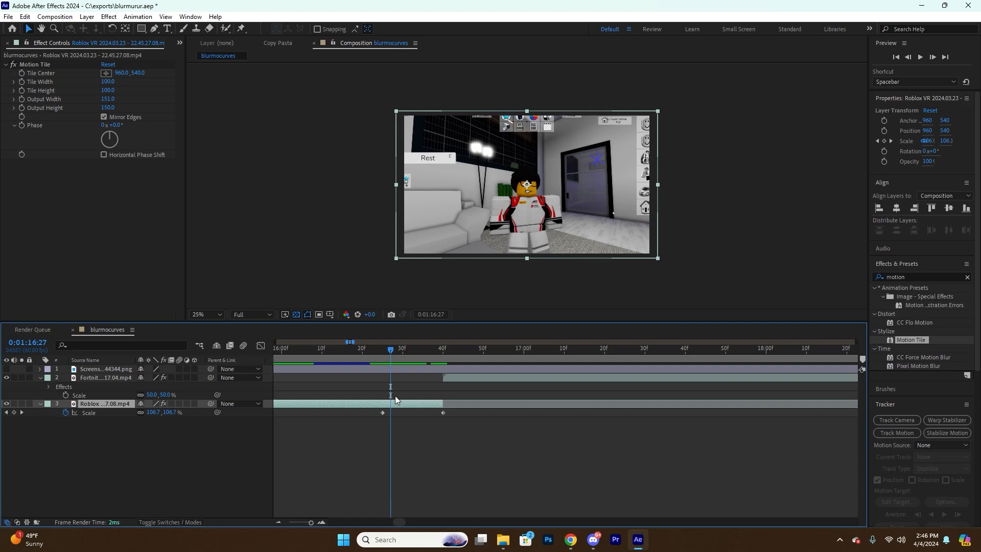
mouse_move(380, 360)
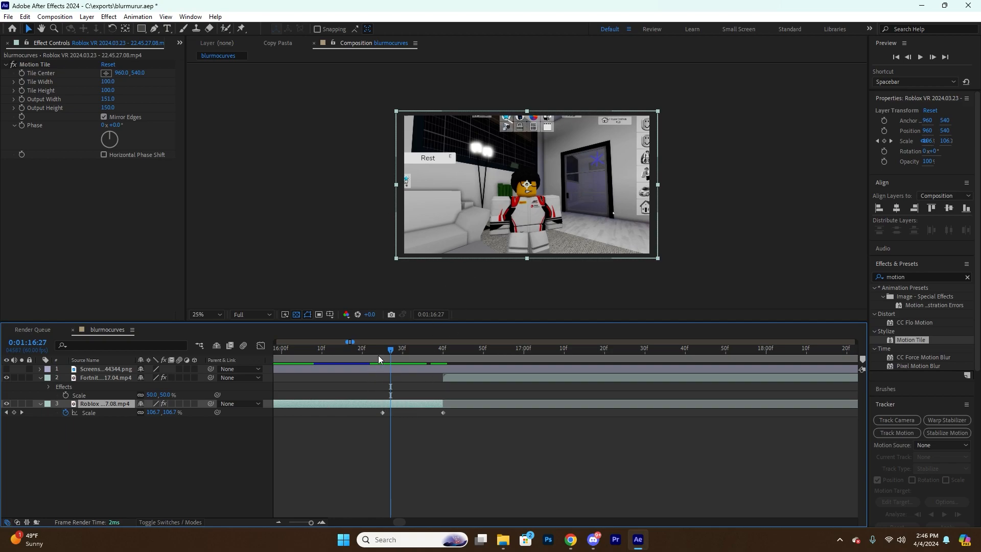
left_click(443, 348)
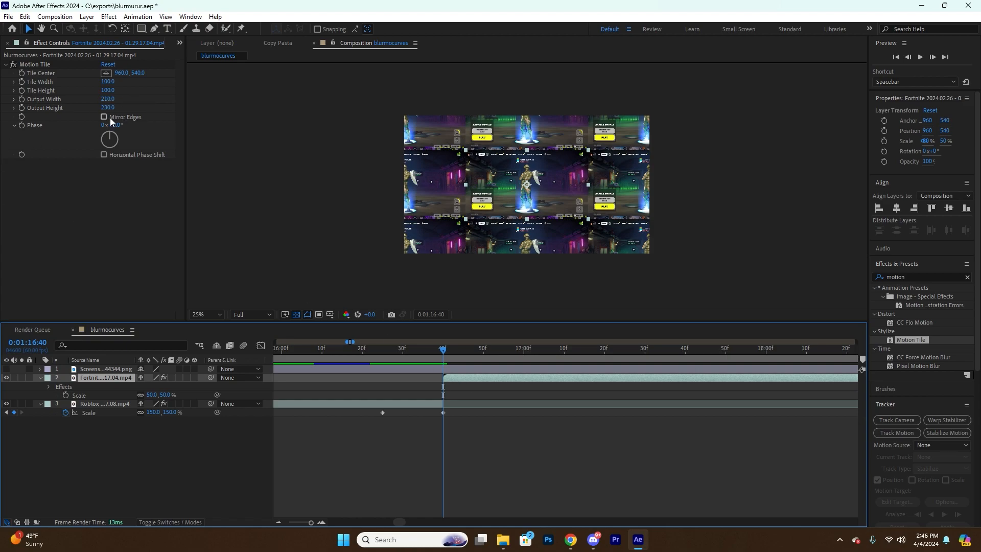
left_click(104, 117)
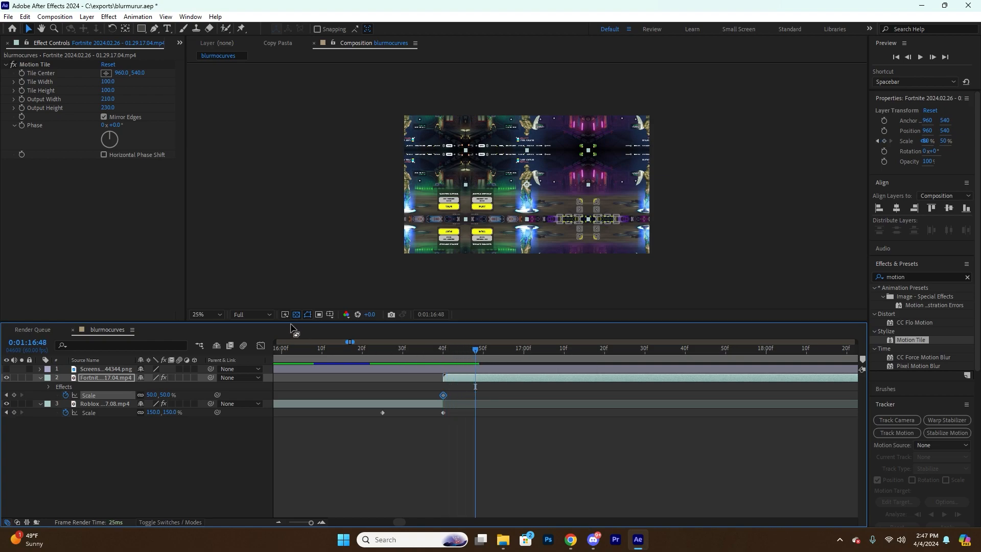
Apply Easy Ease to the scale keyframes so Fortnite settles smoothly from 50% to 100%.
right_click(89, 395)
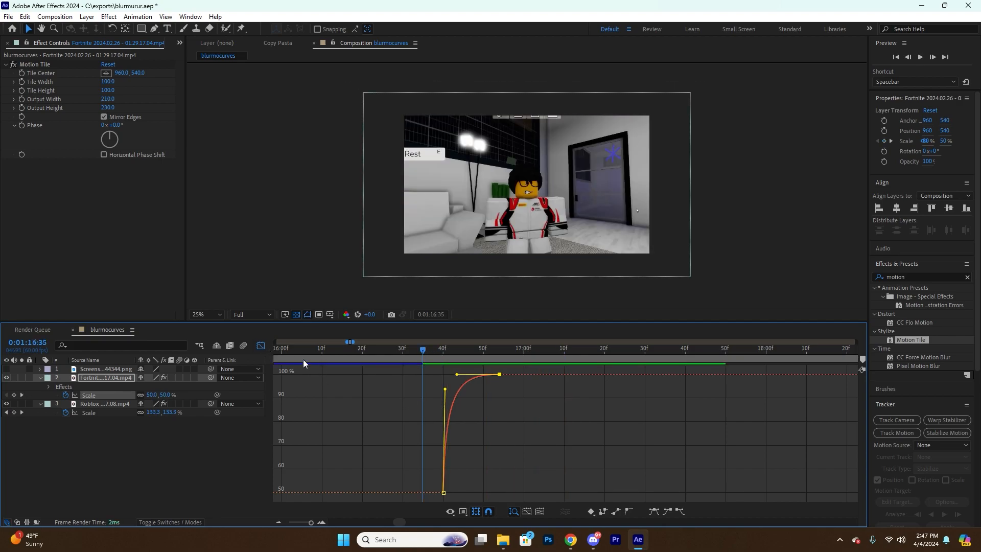
left_click(100, 403)
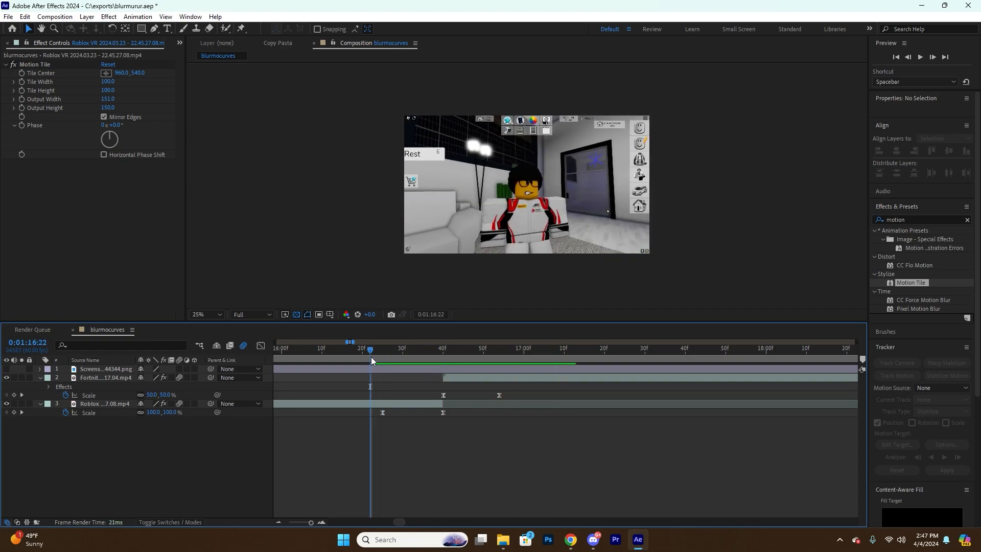
Move back to 0:01:16:13 and keyframe the Roblox clip's position at 960, 540.
left_click_drag(370, 360, 358, 359)
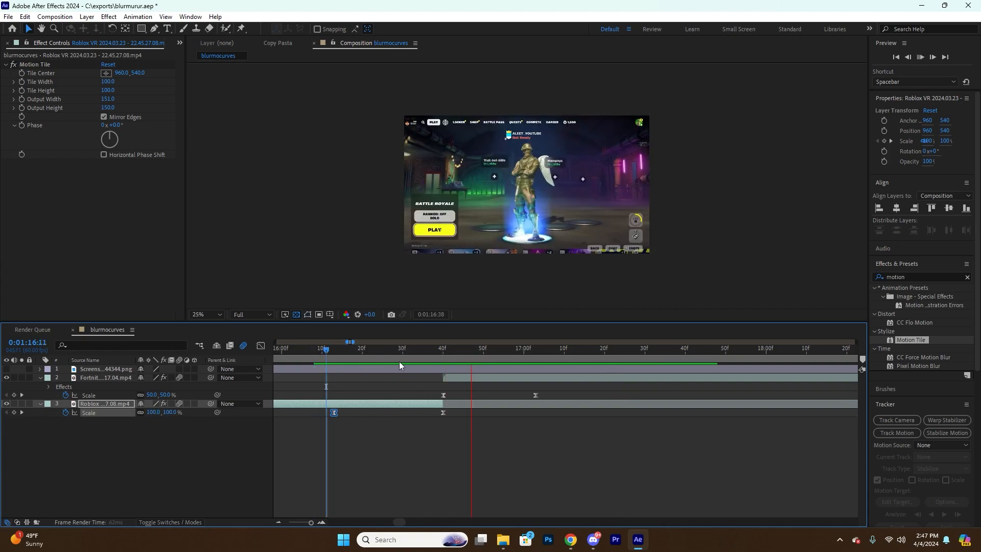
left_click(390, 348)
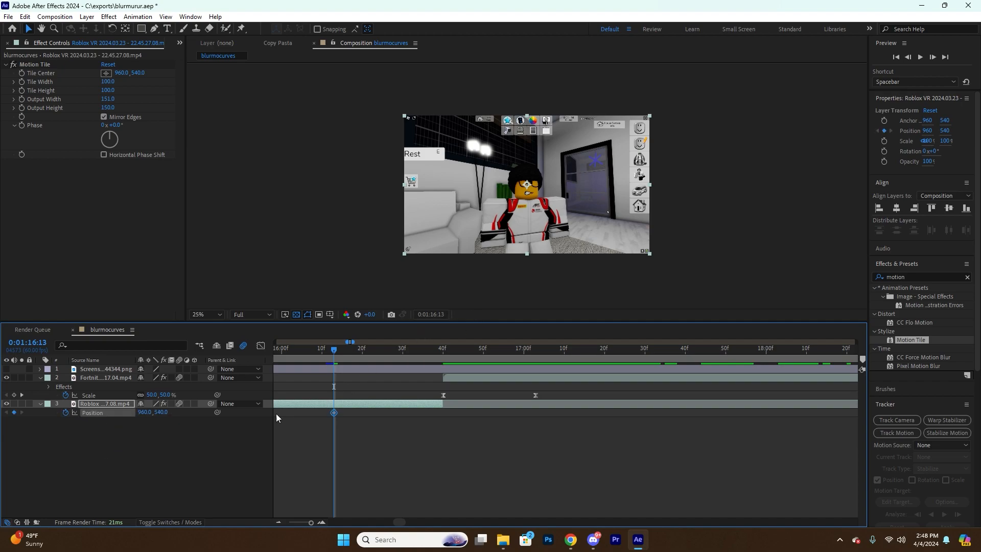
mouse_move(417, 329)
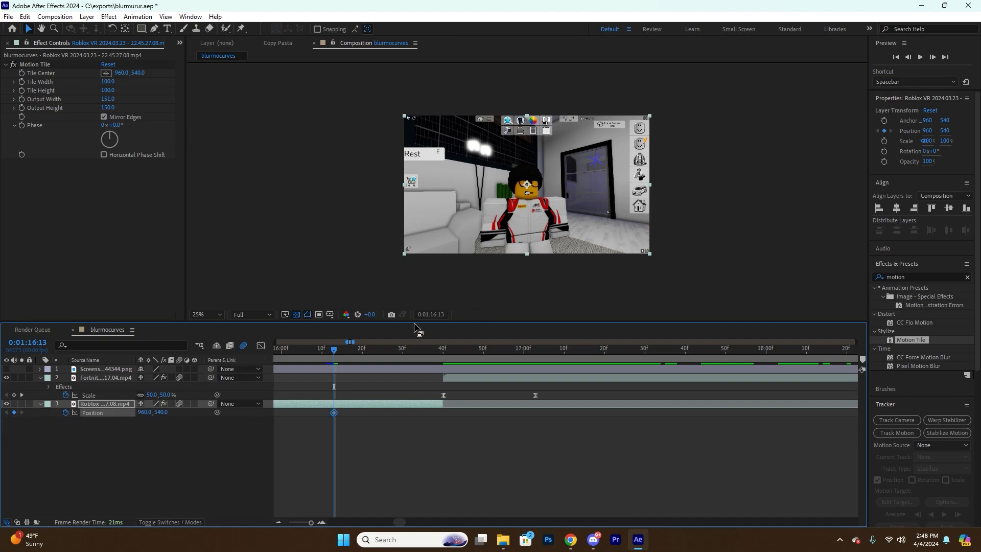
Set Roblox Position X to 1260 at the cut and keyframe Fortnite's position at 960, 540.
left_click(443, 347)
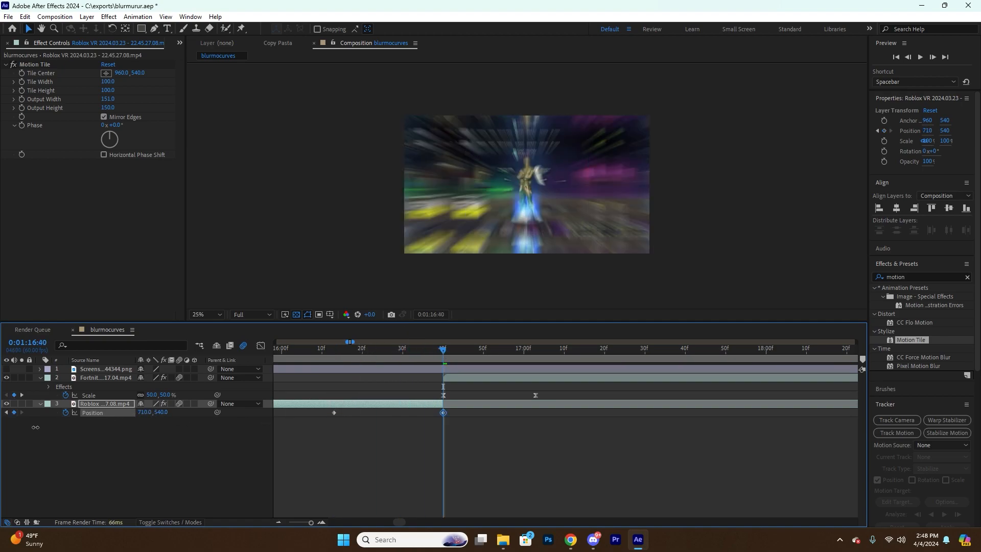
double_click(145, 411)
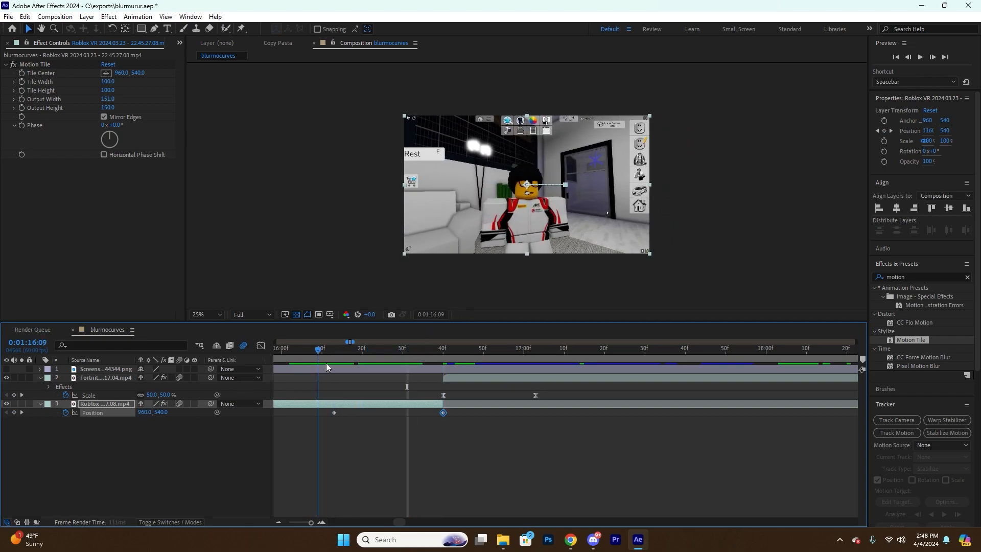
left_click(442, 348)
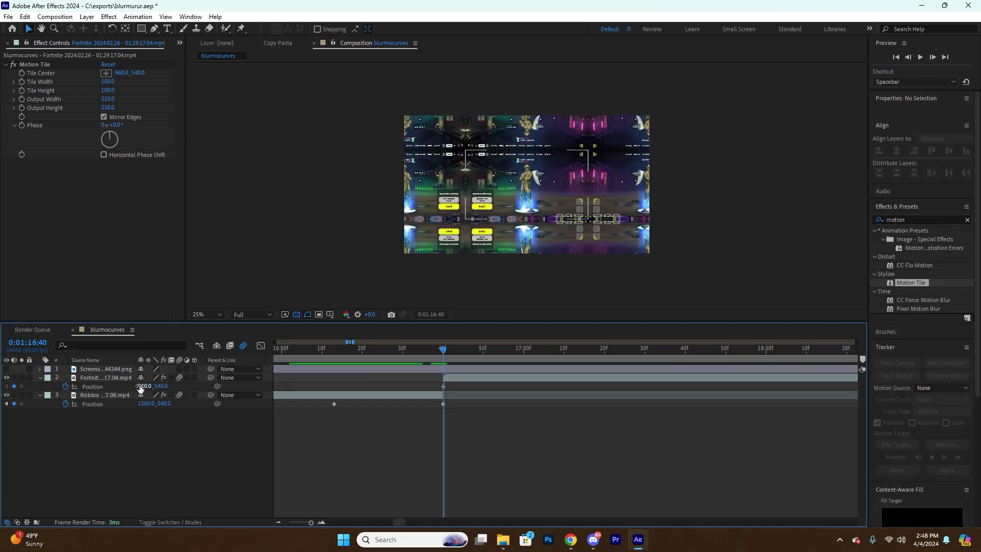
double_click(147, 387)
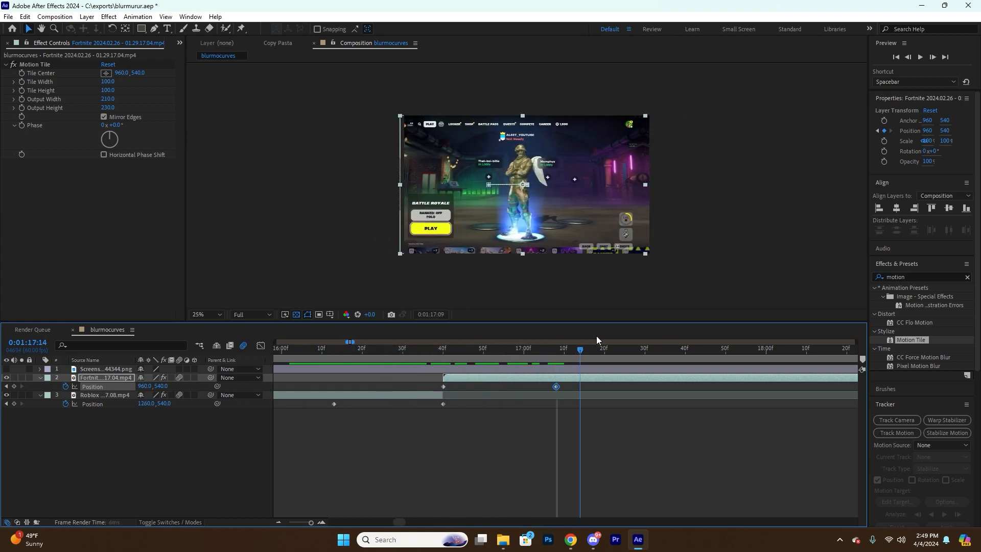
Set the Fortnite clip's first position keyframe to 660, 540 so it slides to centre.
left_click(390, 349)
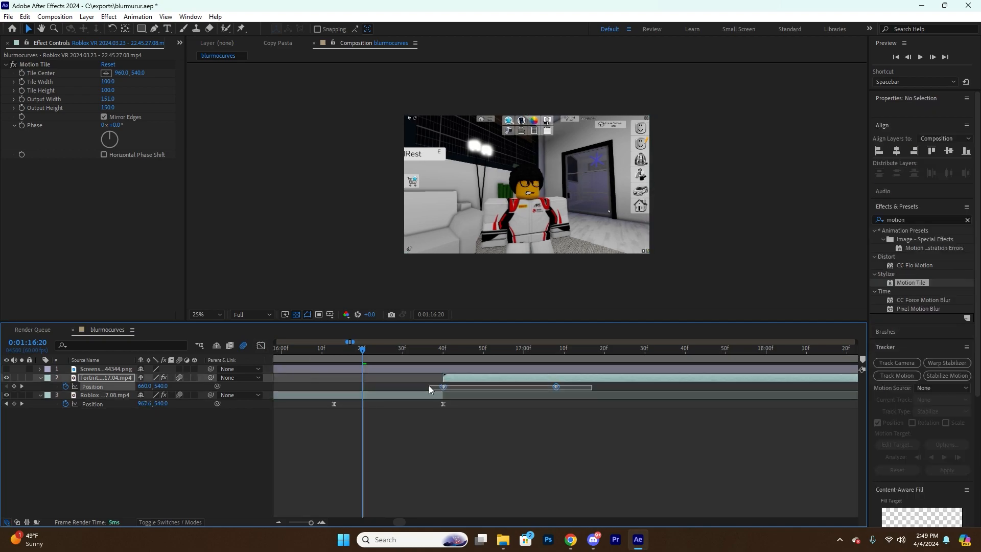
left_click(260, 346)
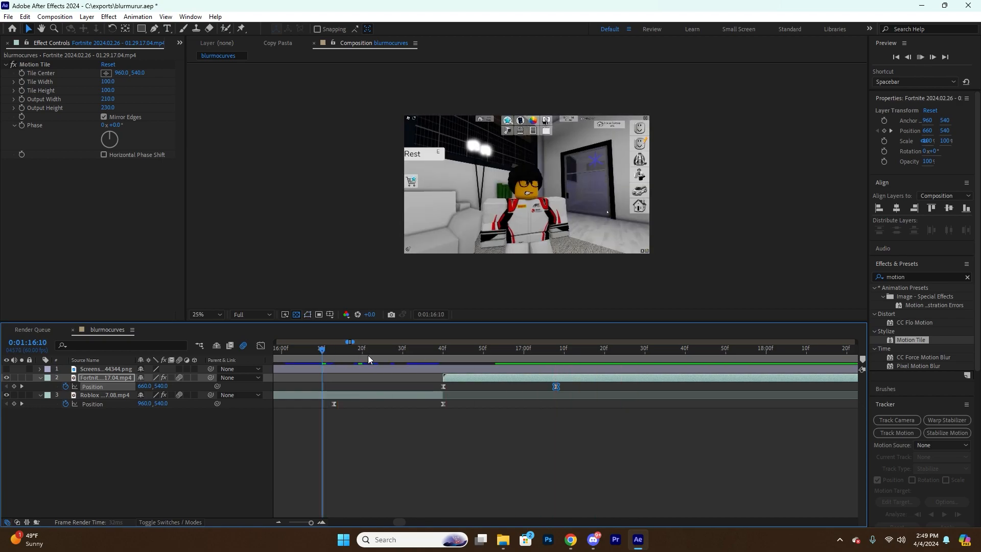
left_click(629, 348)
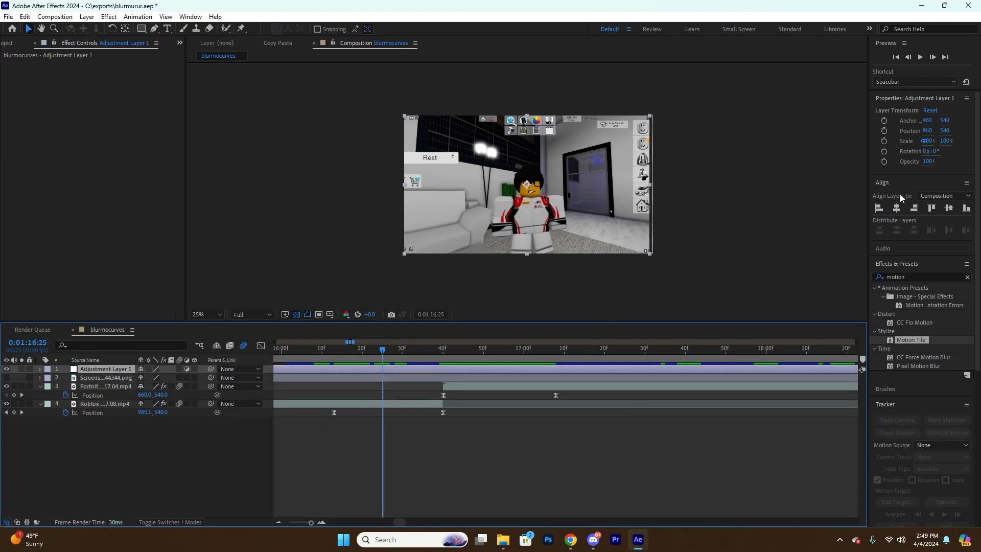
Apply a Transform effect to the adjustment layer and start animating its position.
type("transform")
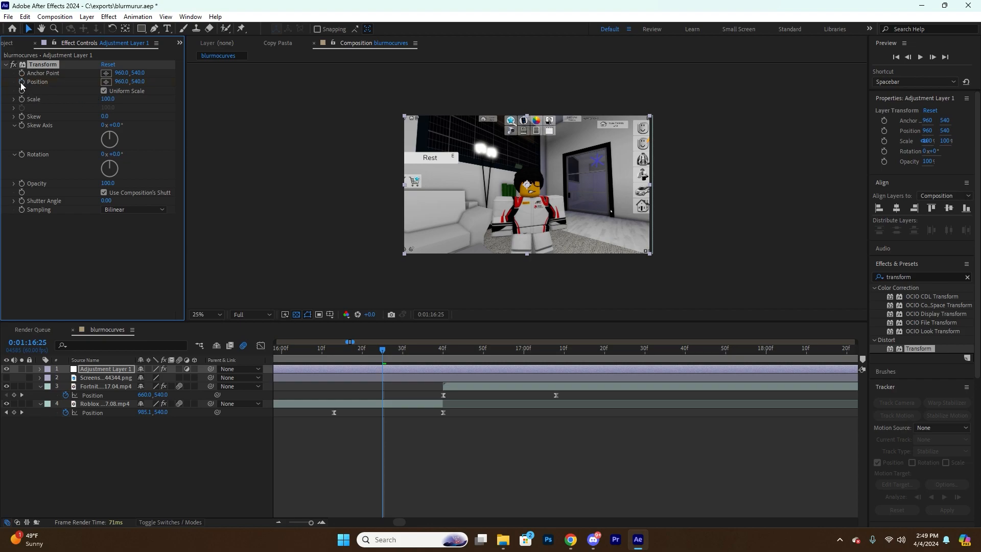
left_click(460, 349)
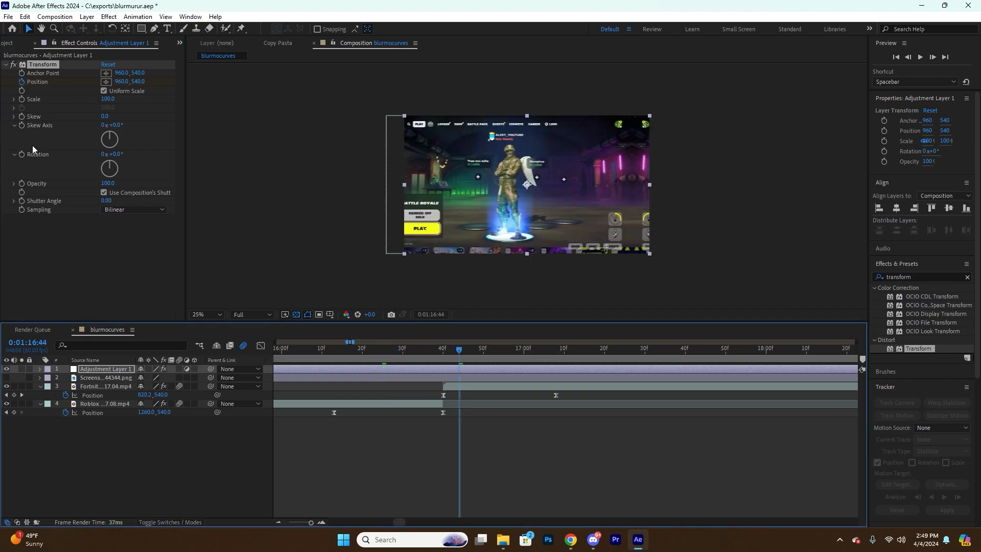